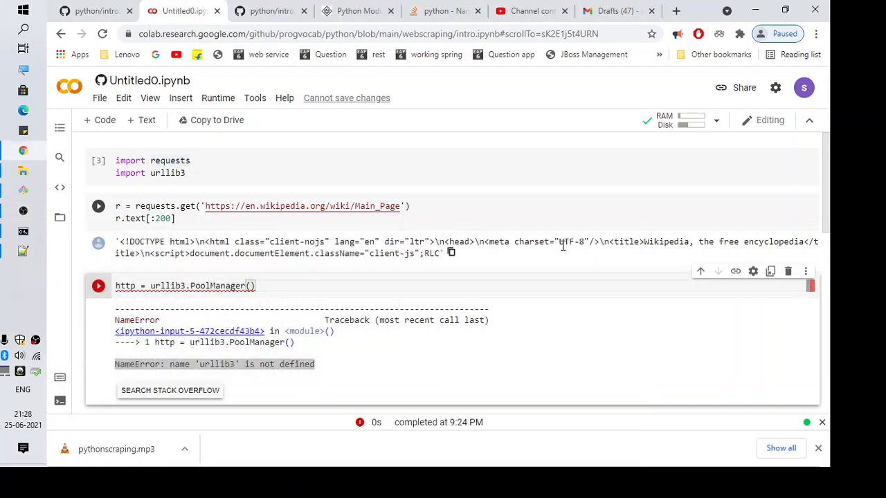
mouse_move(505, 256)
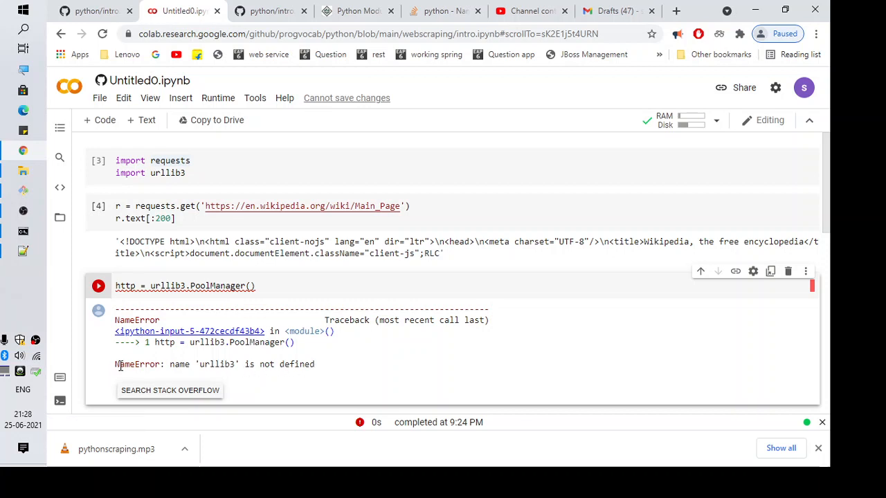
- Inspect the NameError and rerun the PoolManager cell, which still fails without urllib3 imported
triple_click(215, 364)
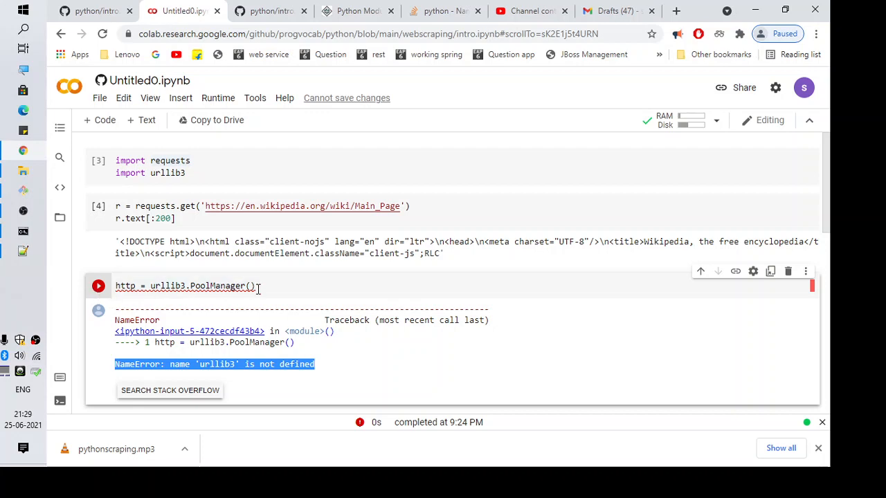
left_click(127, 285)
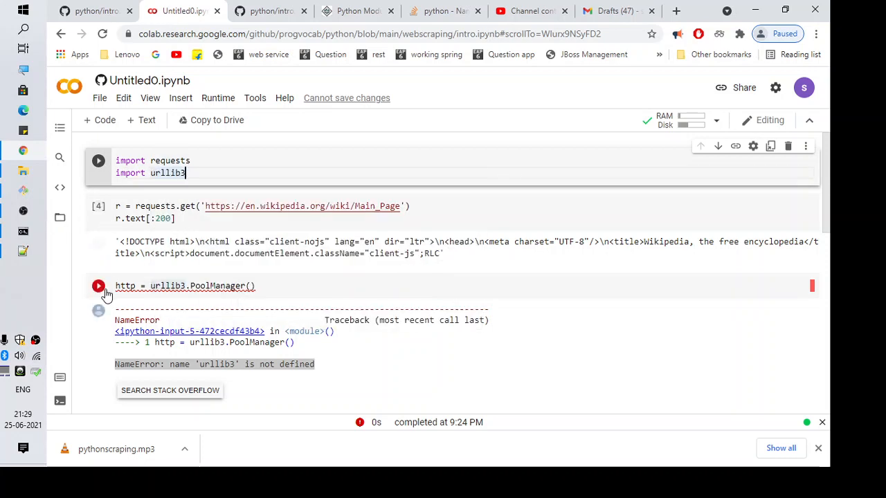
left_click(98, 285)
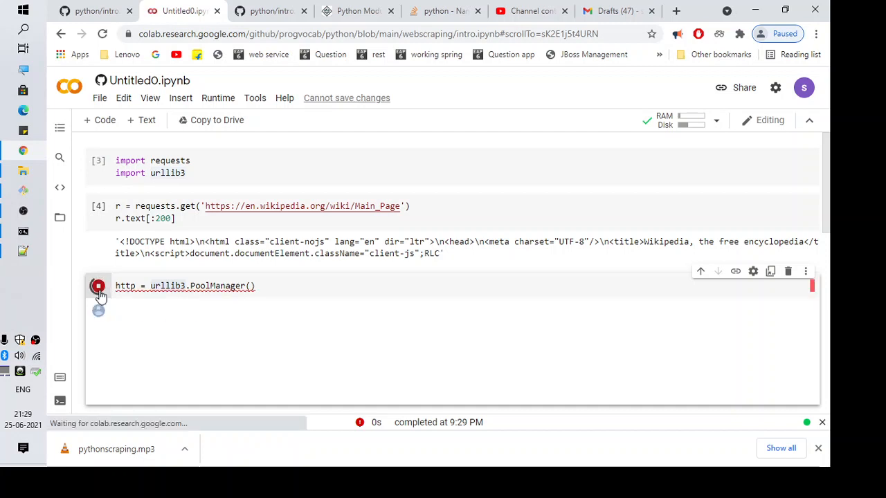
left_click(99, 285)
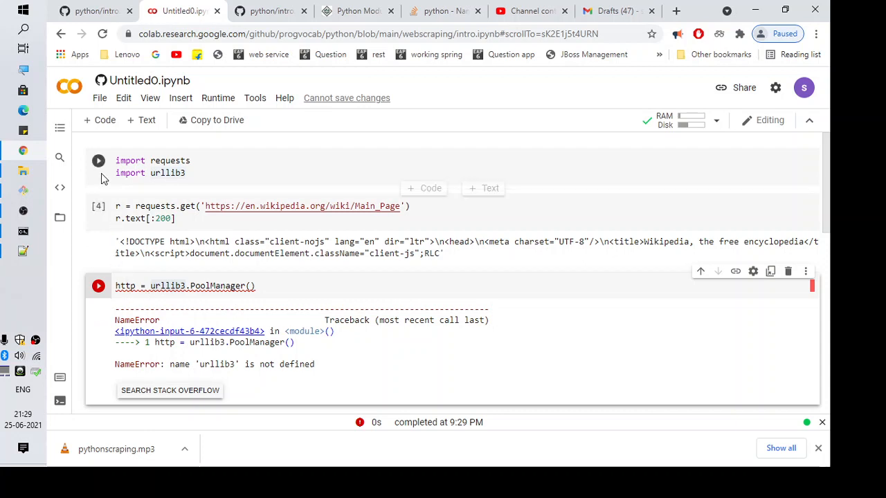
- Run the cell importing requests and urllib3, then rerun http = urllib3.PoolManager() with no error
left_click(98, 161)
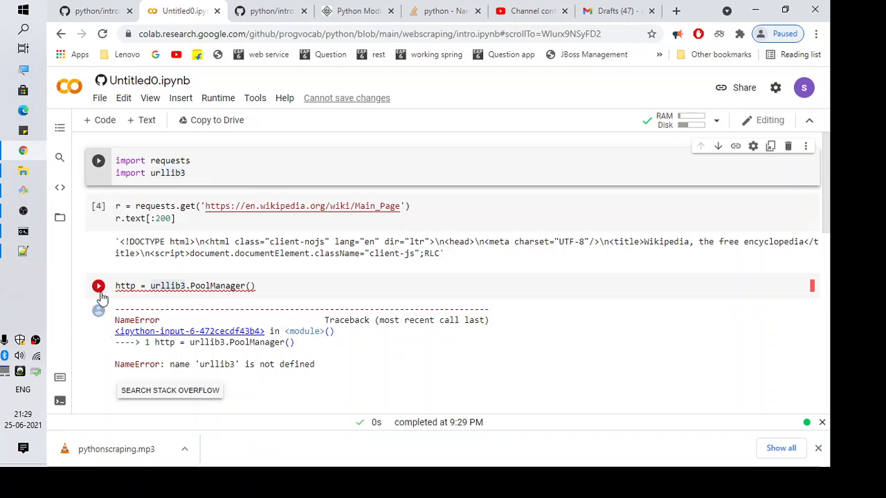
left_click(98, 285)
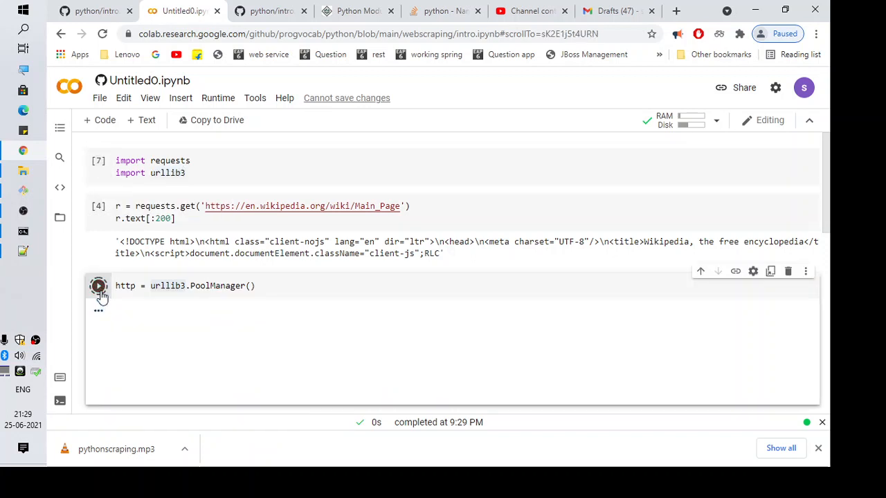
left_click(191, 285)
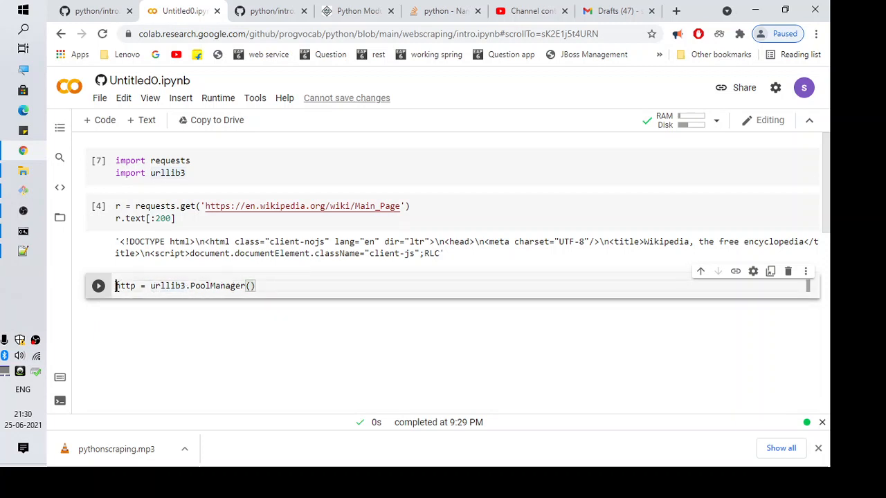
triple_click(183, 286)
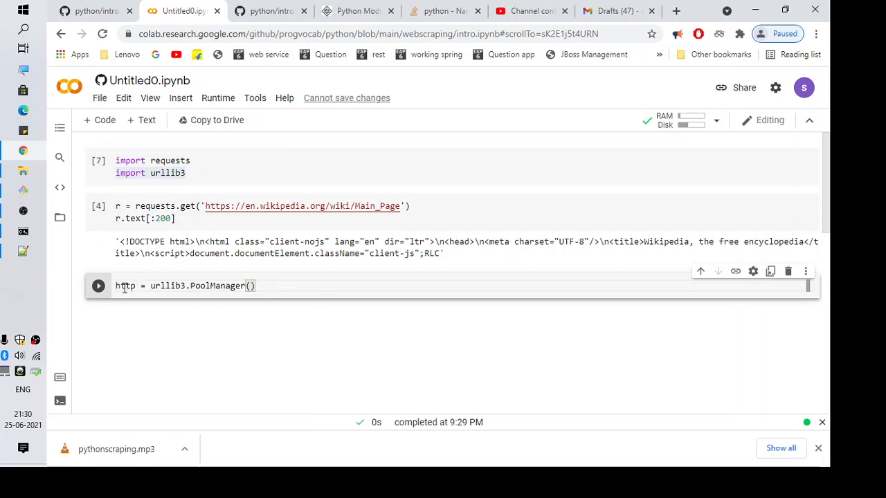
mouse_move(277, 320)
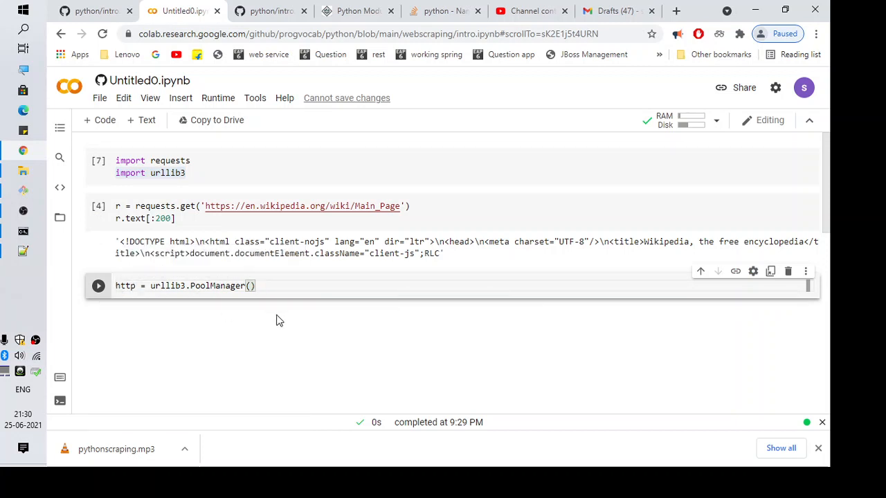